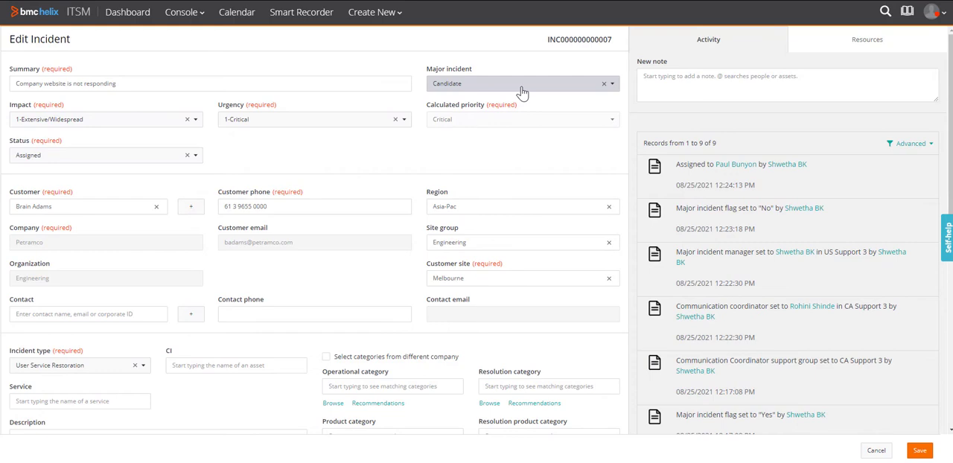
{"action": "scroll", "scroll_direction": "down", "scroll_amount": 3}
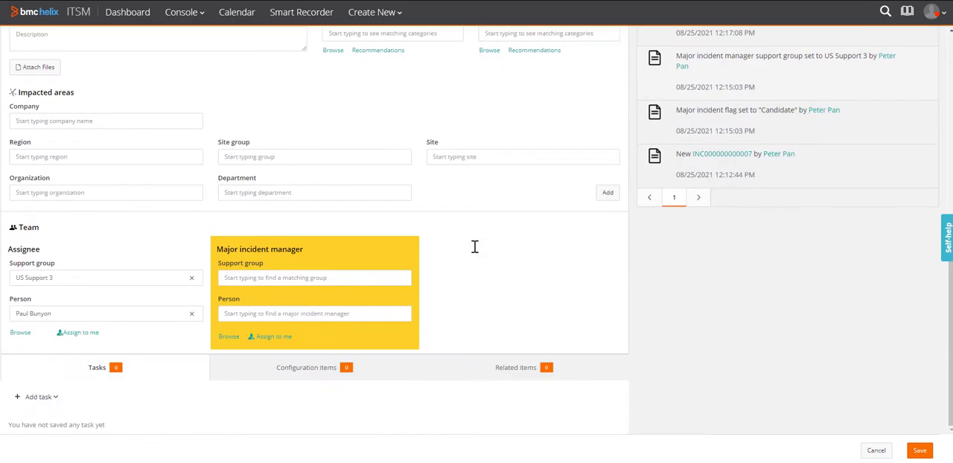
{"action": "left_click", "coordinate": [314, 277]}
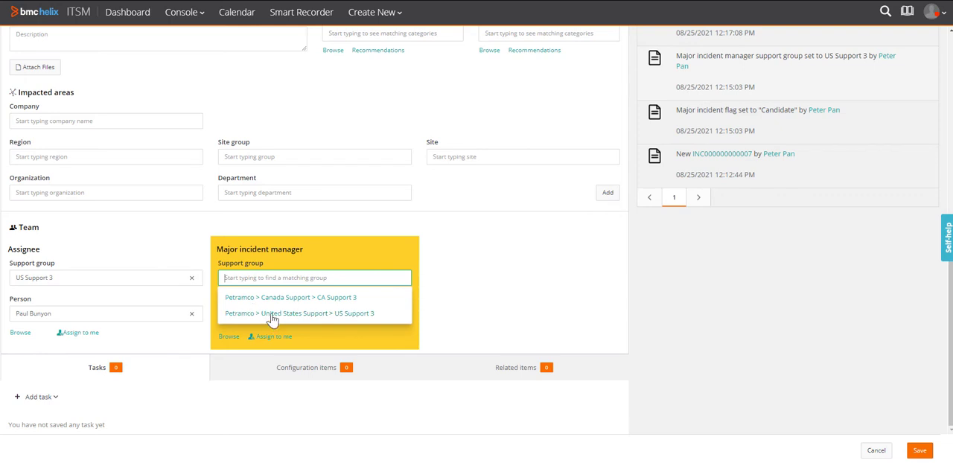
{"action": "left_click", "coordinate": [299, 313]}
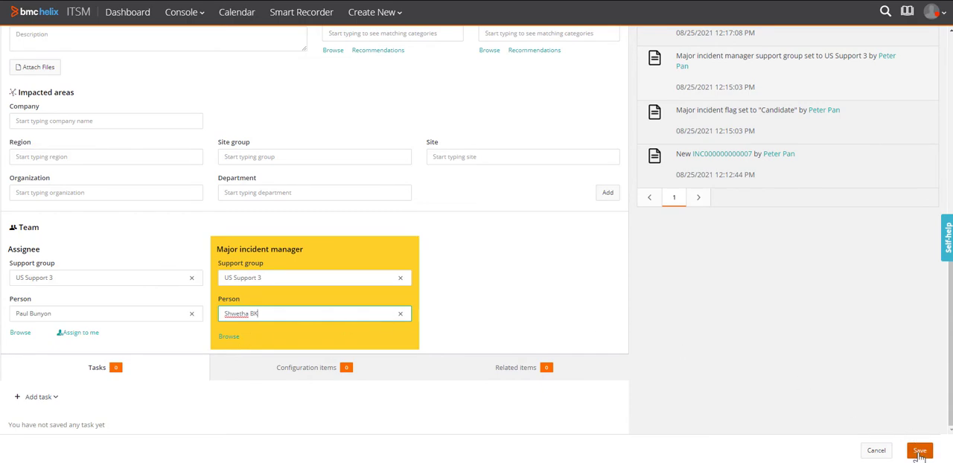
{"action": "left_click", "coordinate": [920, 450]}
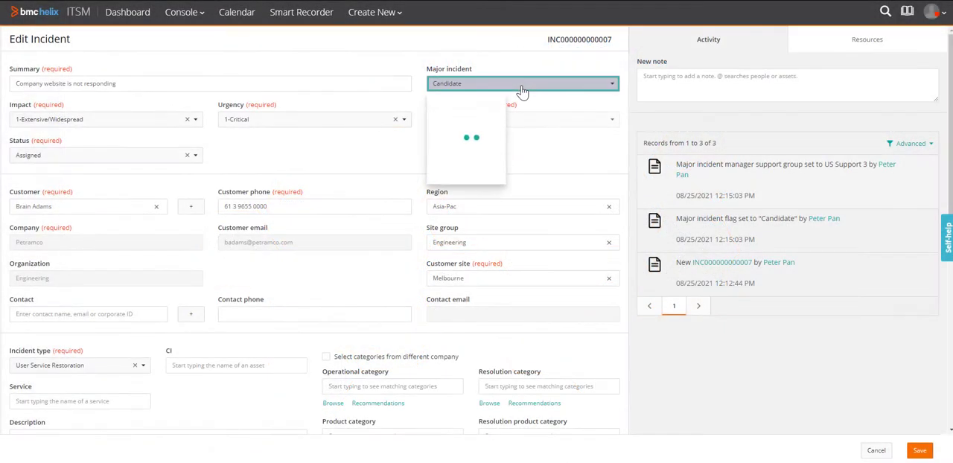
{"action": "left_click", "coordinate": [521, 97]}
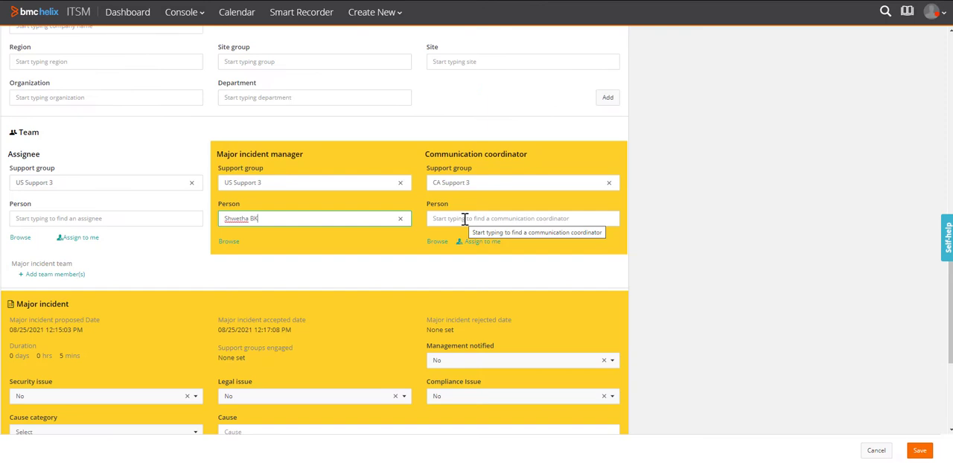
{"action": "left_click", "coordinate": [521, 218]}
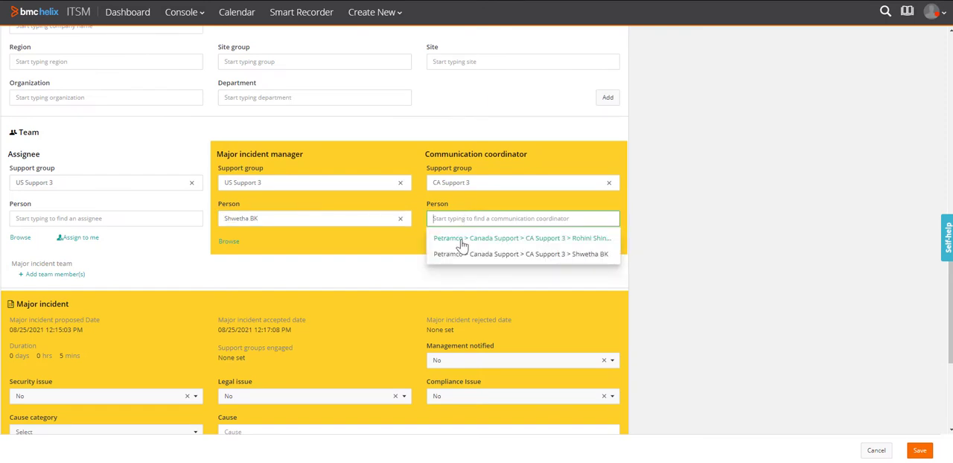
{"action": "left_click", "coordinate": [523, 237]}
{"action": "type", "text": "Adam wa"}
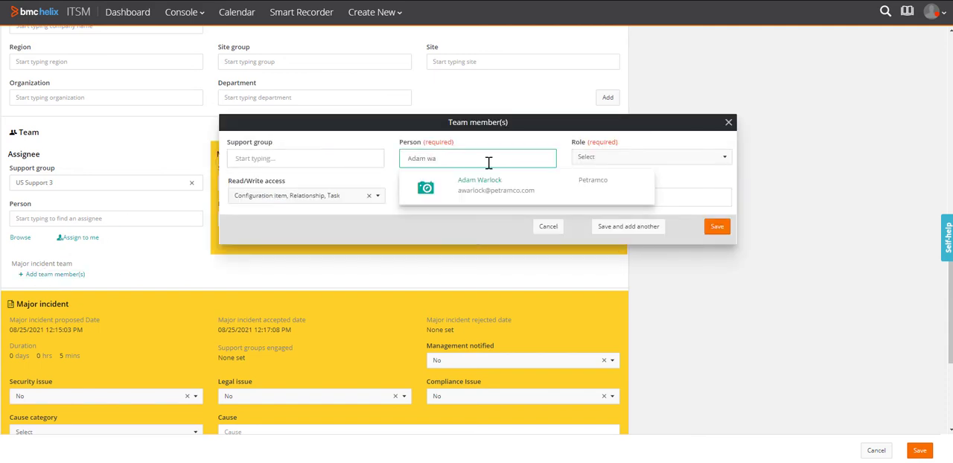
Add Adam Warlock to the team as SME with task-only access
{"action": "left_click", "coordinate": [480, 185]}
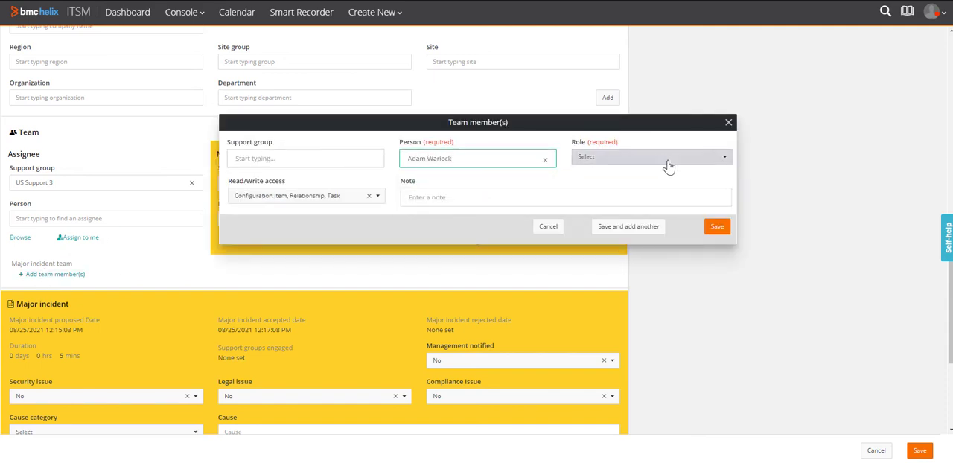
{"action": "left_click", "coordinate": [650, 157]}
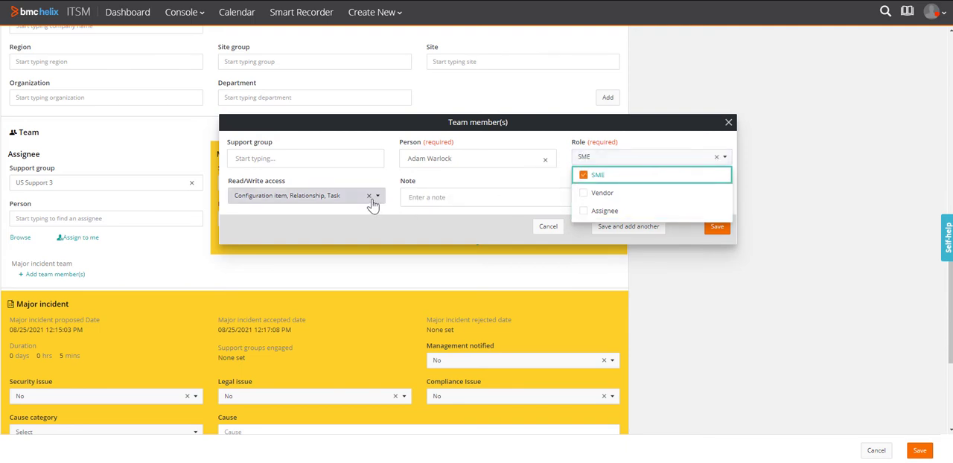
{"action": "left_click", "coordinate": [377, 197]}
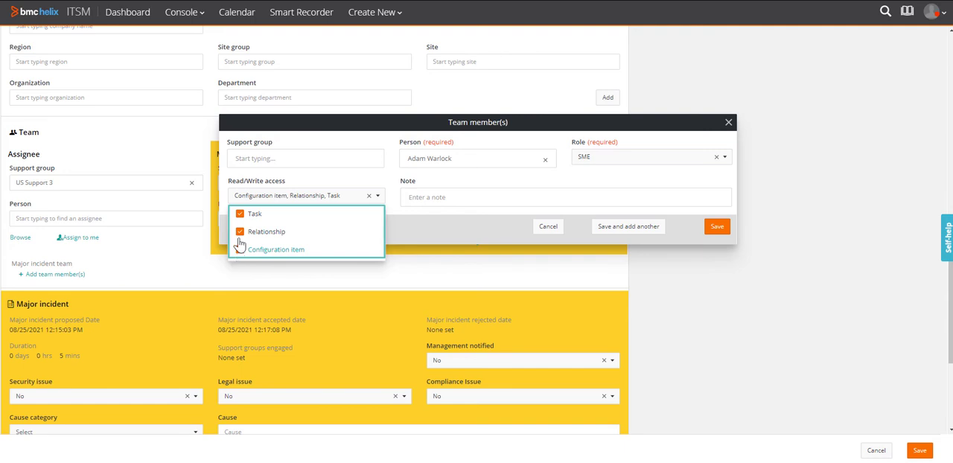
{"action": "left_click", "coordinate": [240, 231]}
{"action": "type", "text": "Brain"}
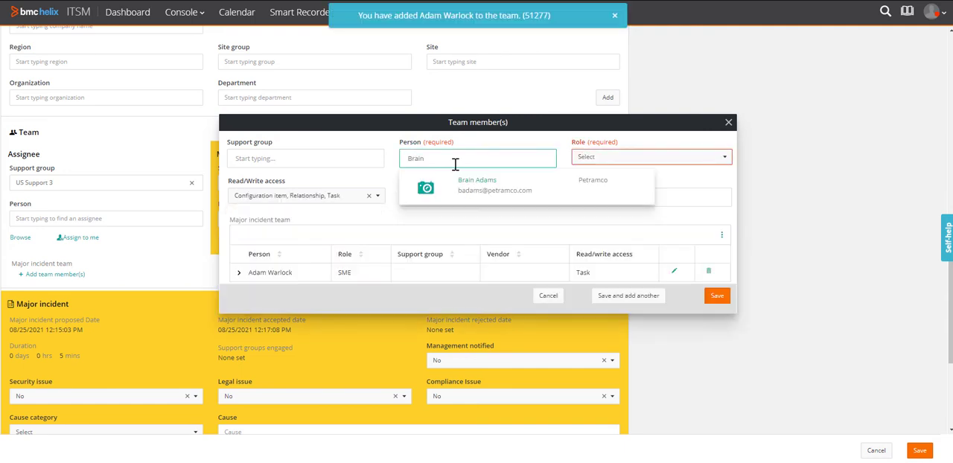
{"action": "left_click", "coordinate": [477, 184]}
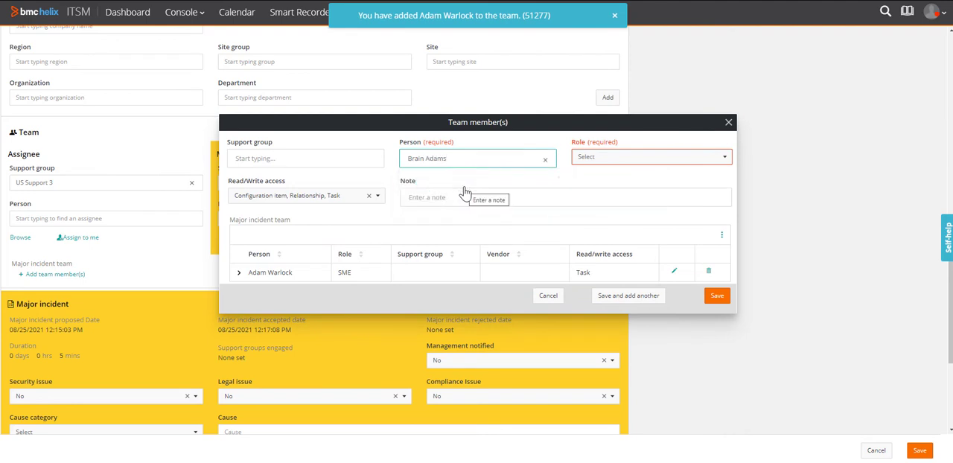
{"action": "left_click", "coordinate": [650, 157]}
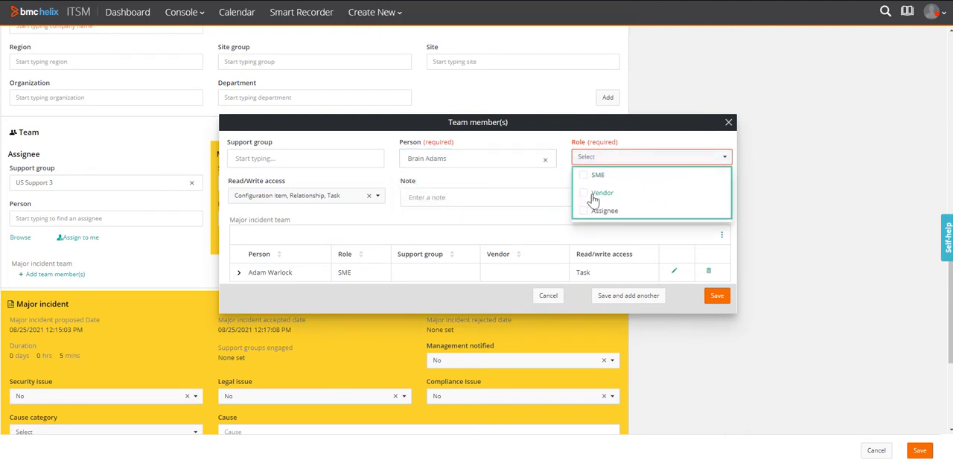
{"action": "left_click", "coordinate": [583, 193]}
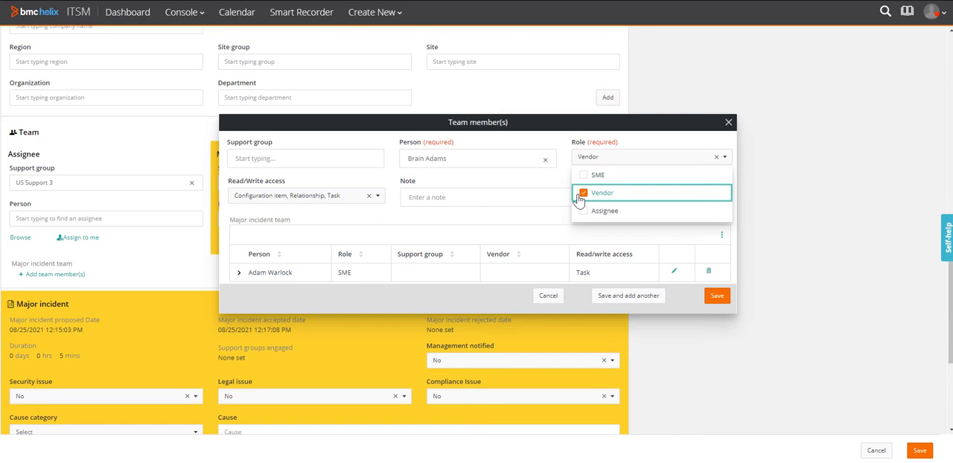
{"action": "left_click", "coordinate": [306, 197]}
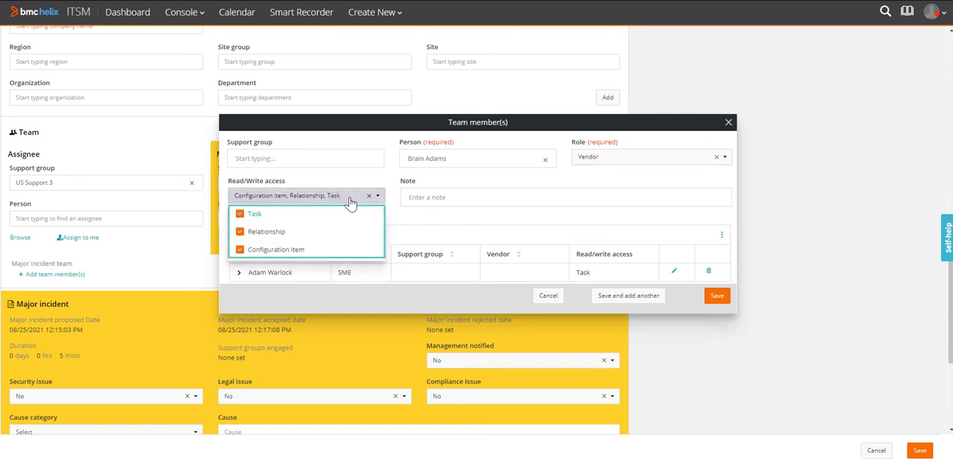
{"action": "left_click", "coordinate": [239, 214]}
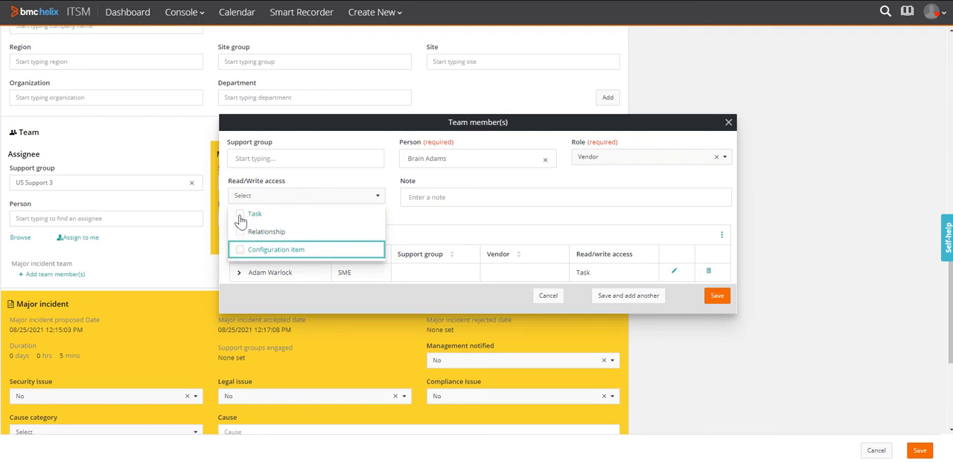
{"action": "left_click", "coordinate": [240, 214]}
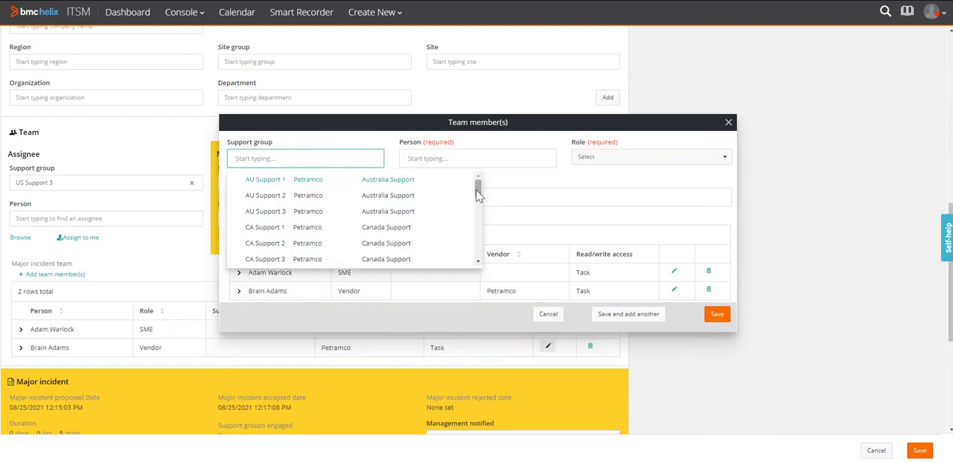
{"action": "scroll", "scroll_direction": "down", "scroll_amount": 3}
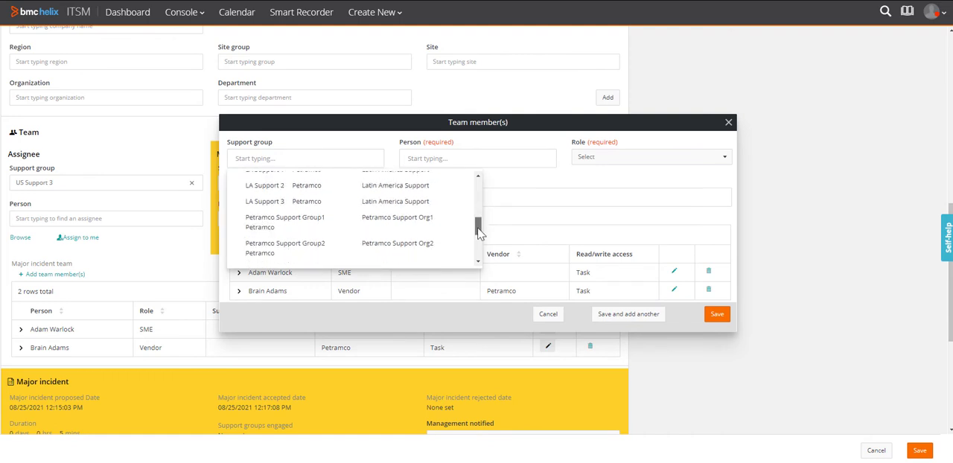
{"action": "type", "text": "IN Support 1"}
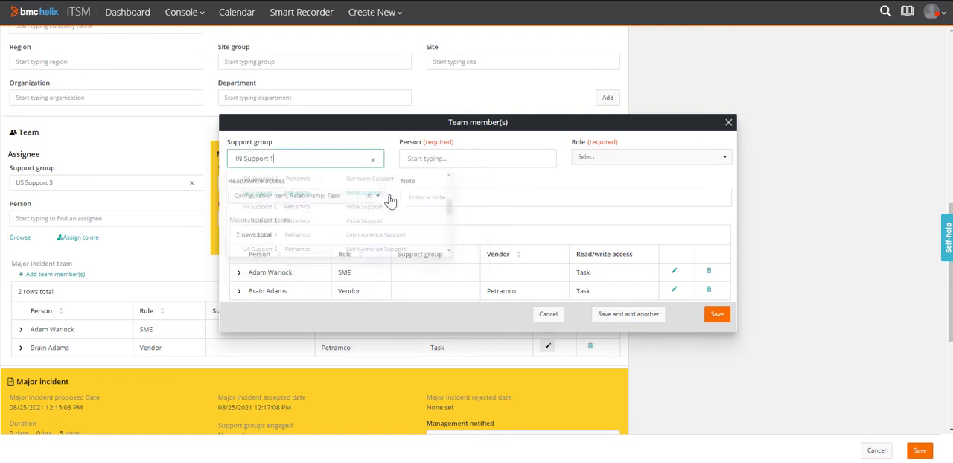
{"action": "left_click", "coordinate": [648, 157]}
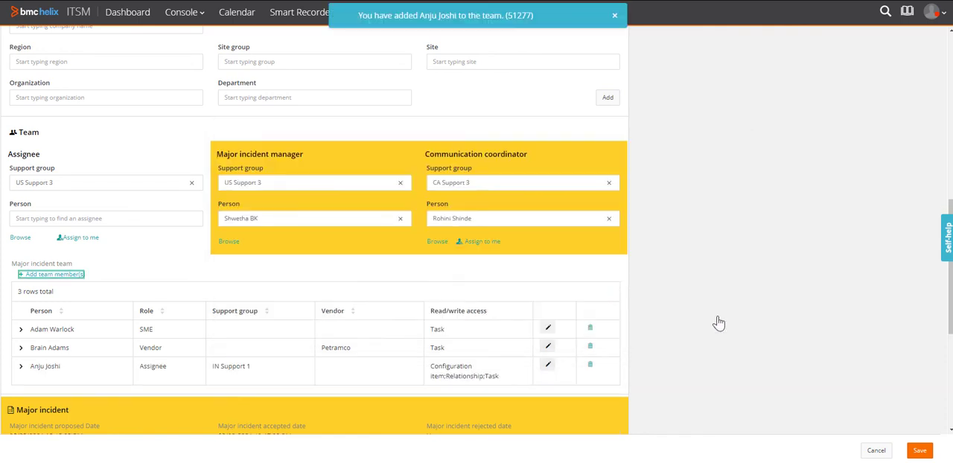
{"action": "mouse_move", "coordinate": [690, 315]}
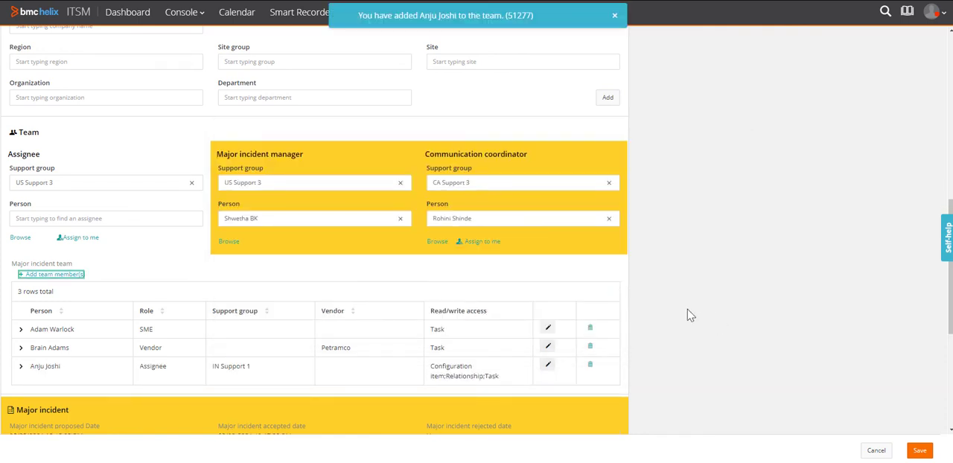
{"action": "mouse_move", "coordinate": [187, 293]}
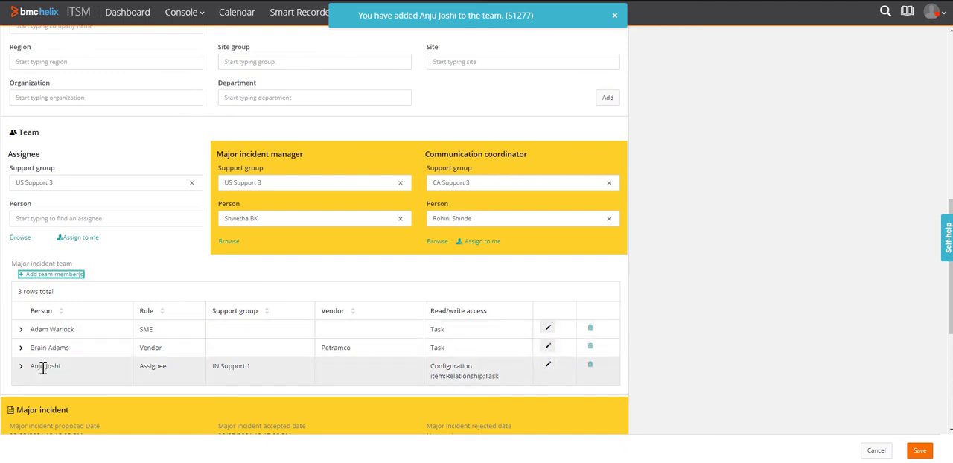
Set Management notified to Yes in the Major incident section
{"action": "scroll", "scroll_direction": "down", "scroll_amount": 3}
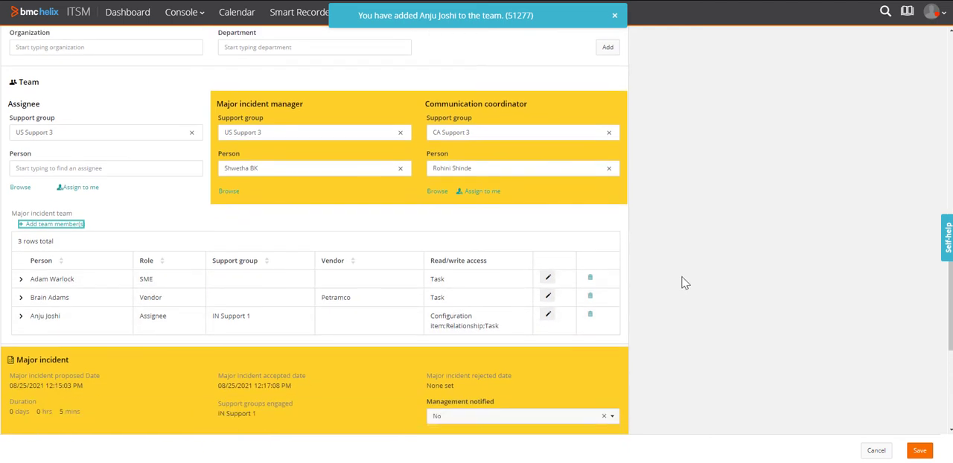
{"action": "scroll", "scroll_direction": "down", "scroll_amount": 3}
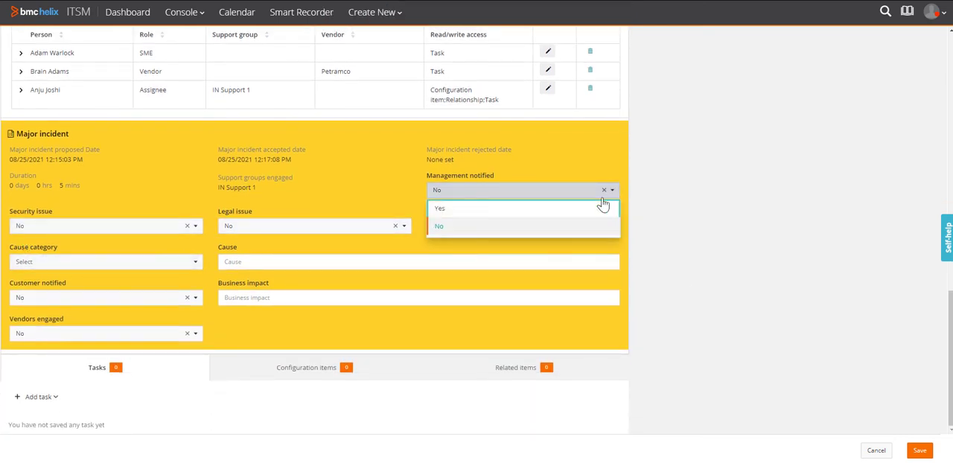
{"action": "left_click", "coordinate": [439, 208]}
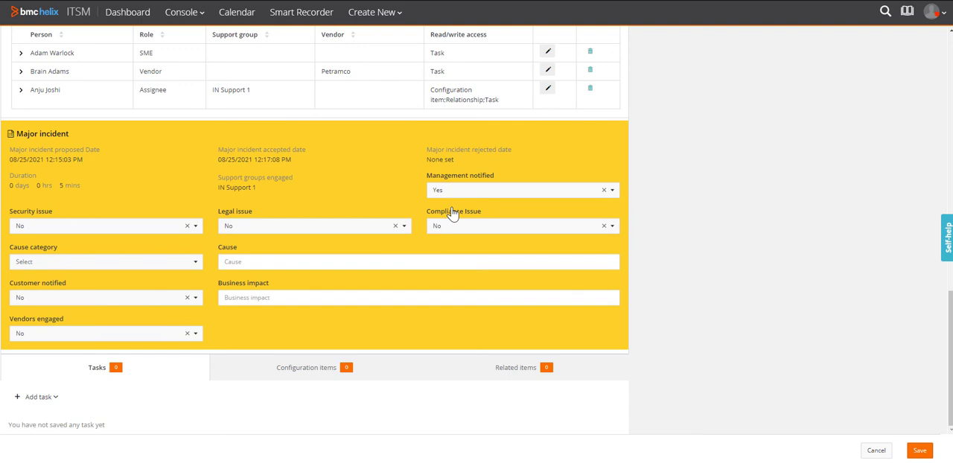
{"action": "mouse_move", "coordinate": [152, 268]}
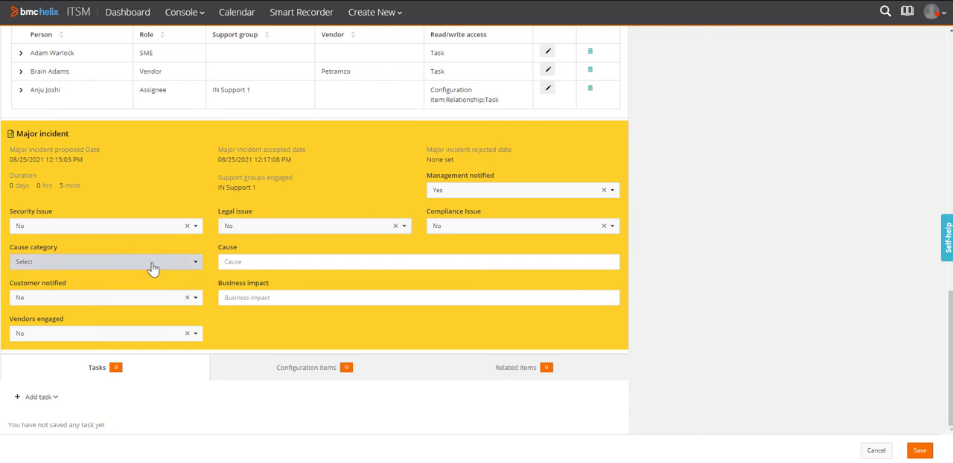
Set the cause category to Hardware Failure and save the incident
{"action": "left_click", "coordinate": [104, 261]}
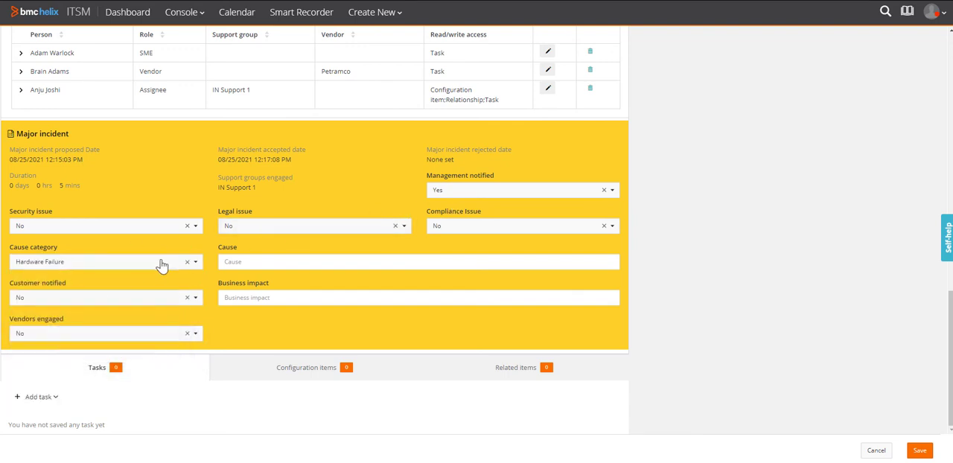
{"action": "left_click", "coordinate": [417, 261]}
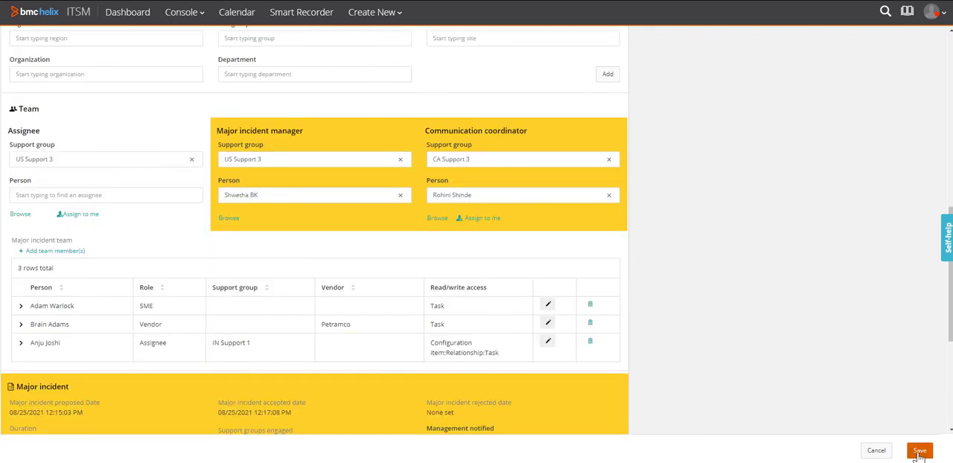
{"action": "left_click", "coordinate": [920, 451]}
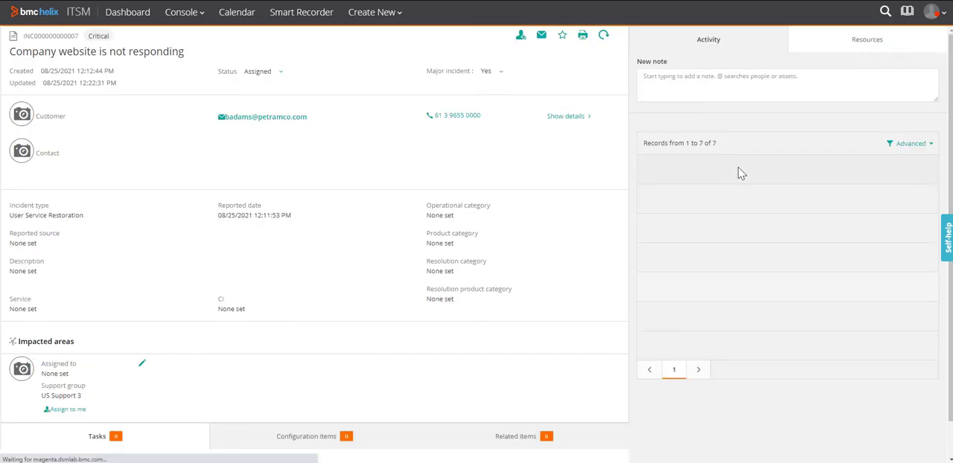